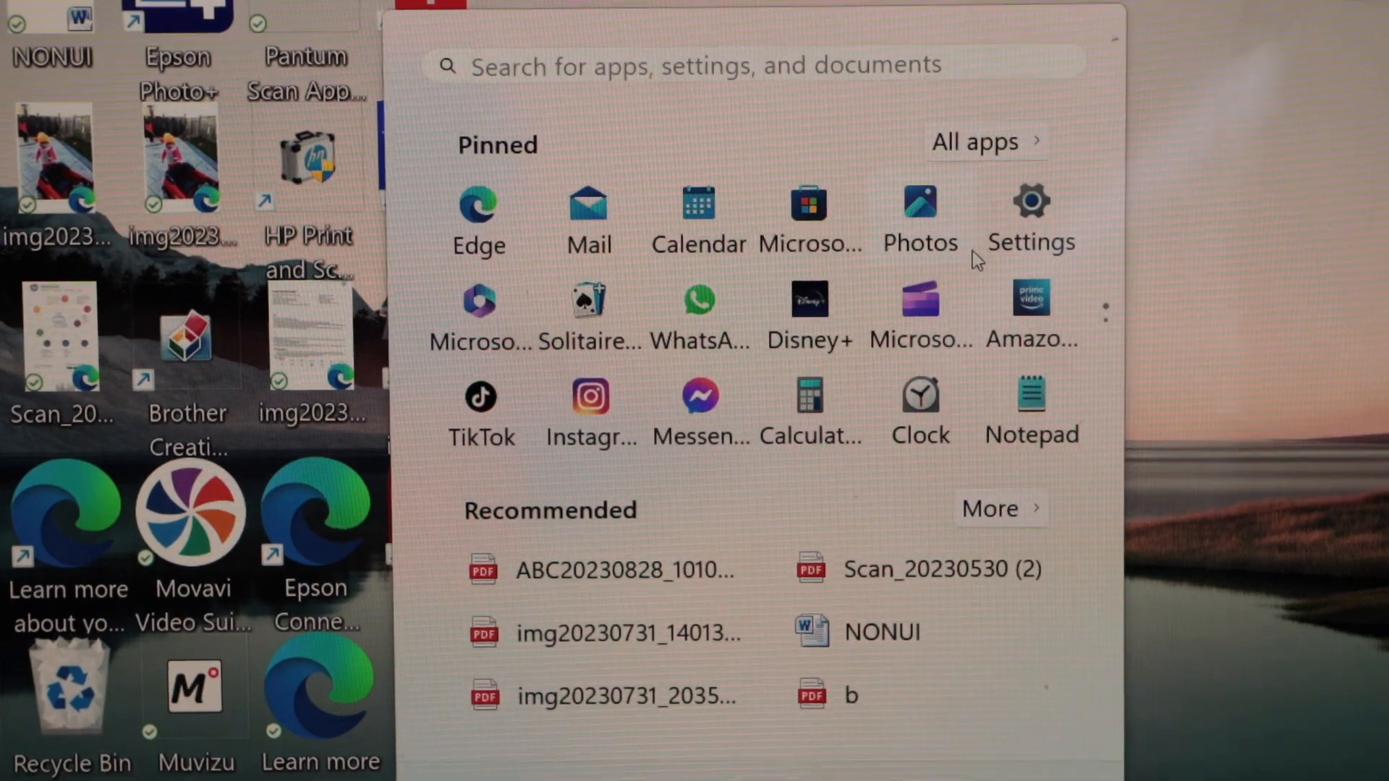
Step: Launch Settings from Start and show the Bluetooth & devices page scrolled to Printers & scanners
{"action": "left_click", "coordinate": [1030, 220]}
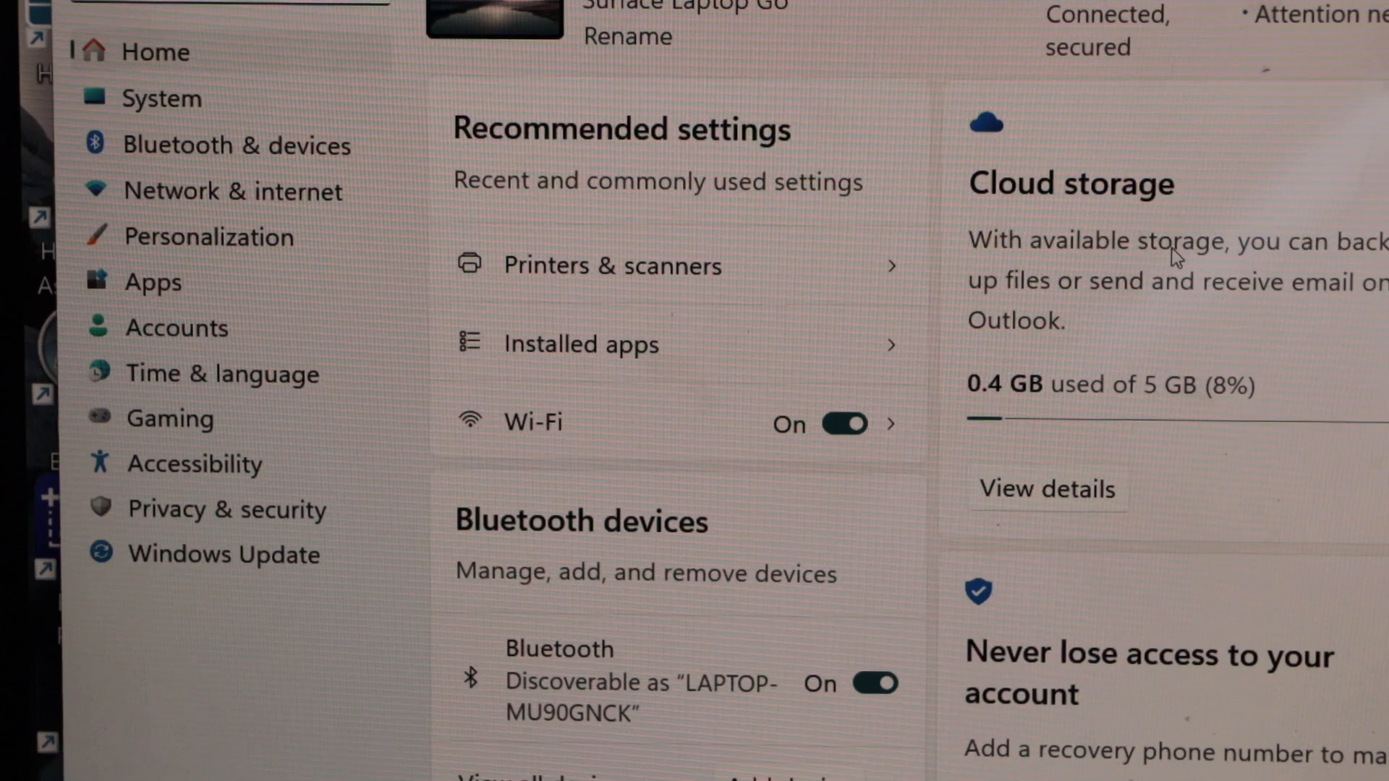
{"action": "left_click", "coordinate": [236, 145]}
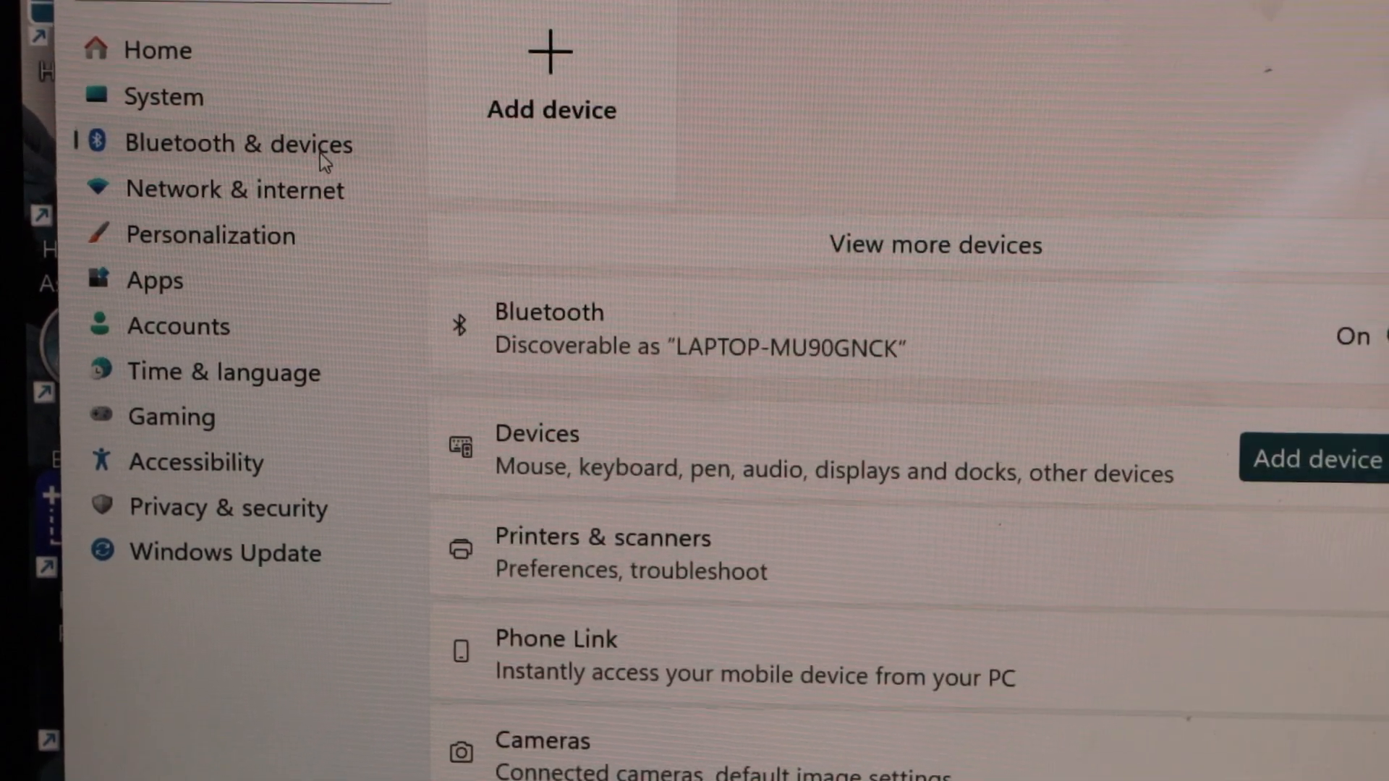
{"action": "scroll", "scroll_direction": "down", "scroll_amount": 3}
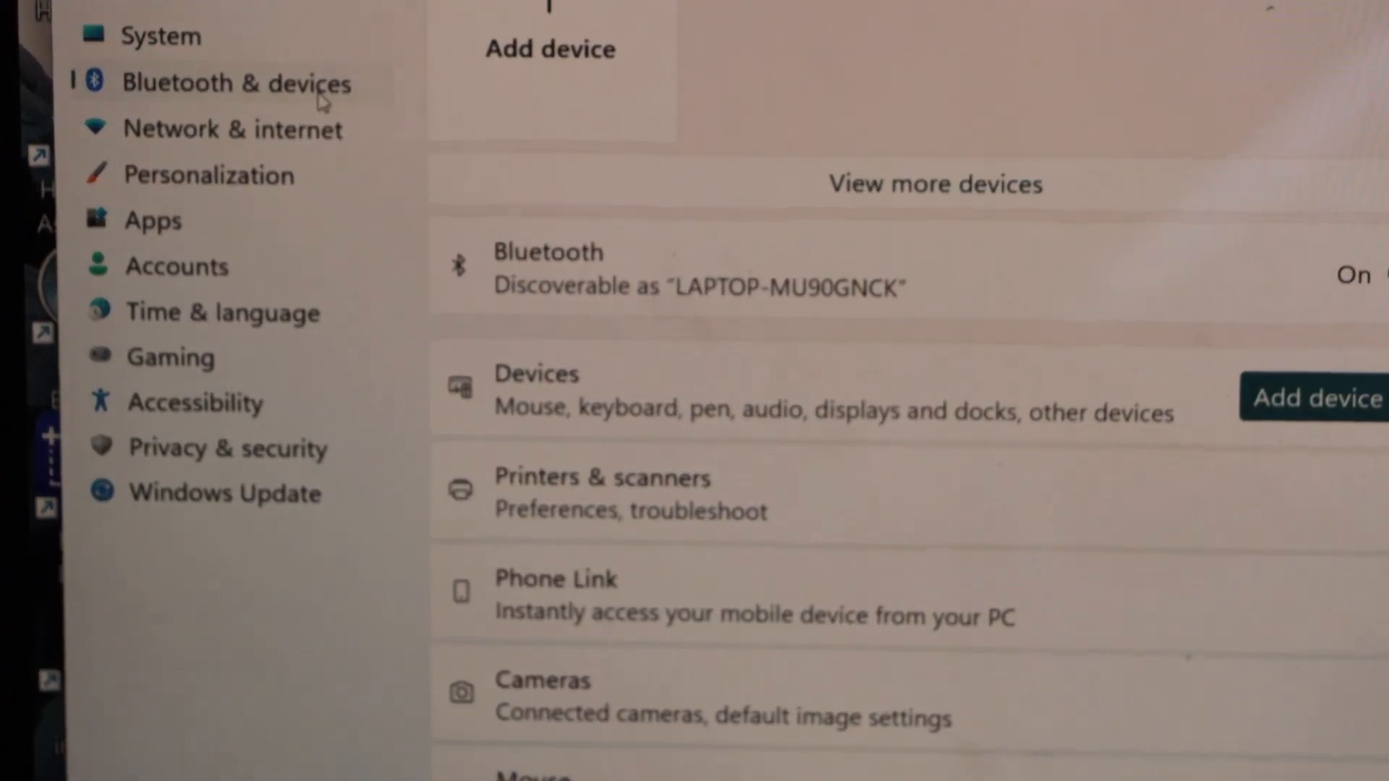
{"action": "scroll", "scroll_direction": "down", "scroll_amount": 3}
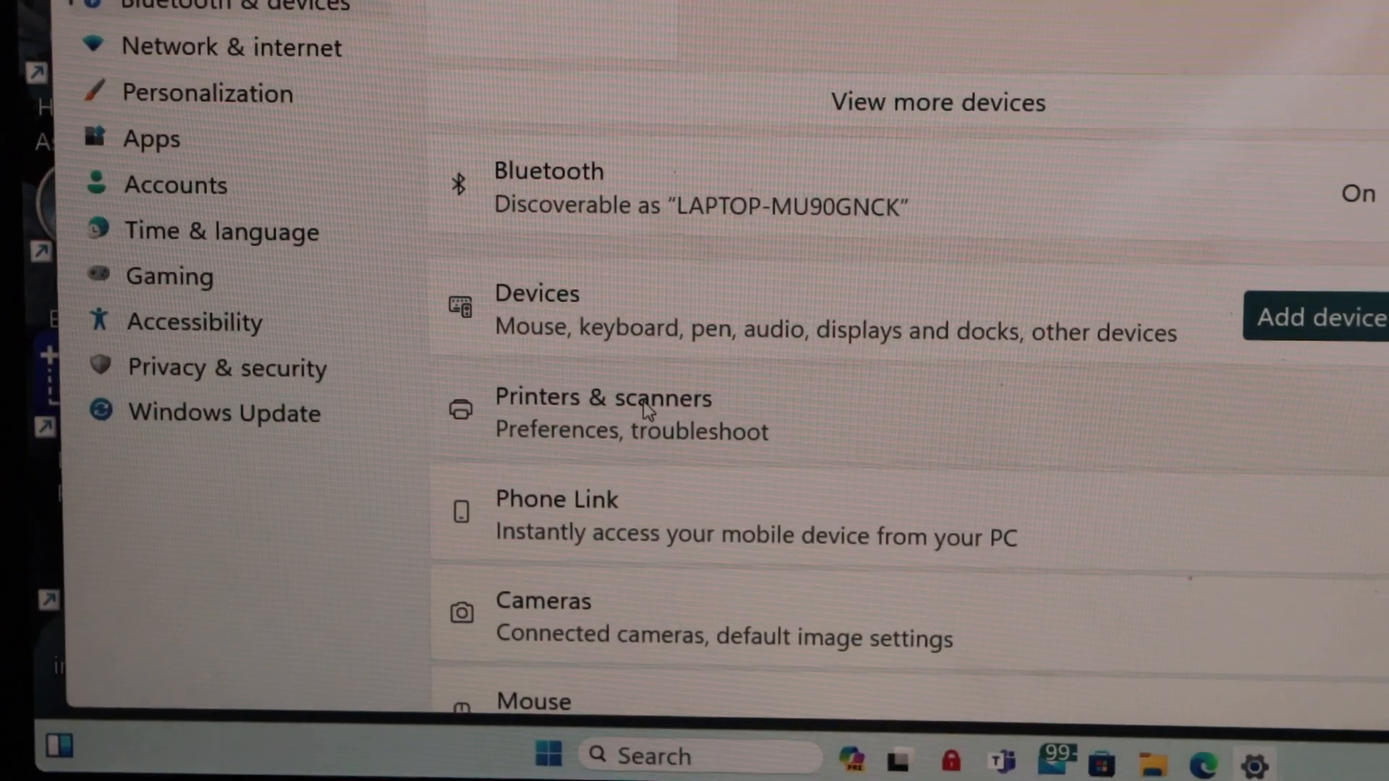
Step: Enter Printers & scanners to reach the HP AIO Scanner device page
{"action": "left_click", "coordinate": [602, 397]}
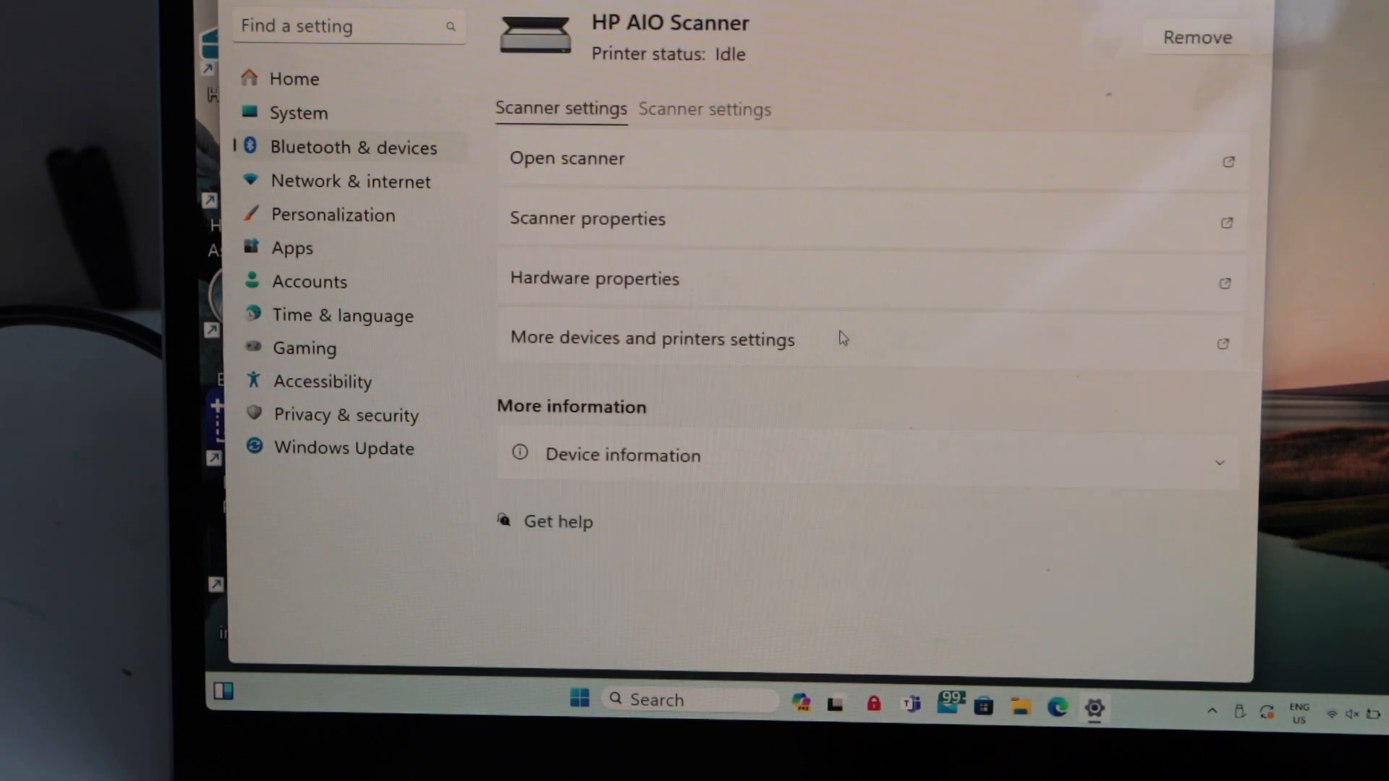
{"action": "mouse_move", "coordinate": [1171, 122]}
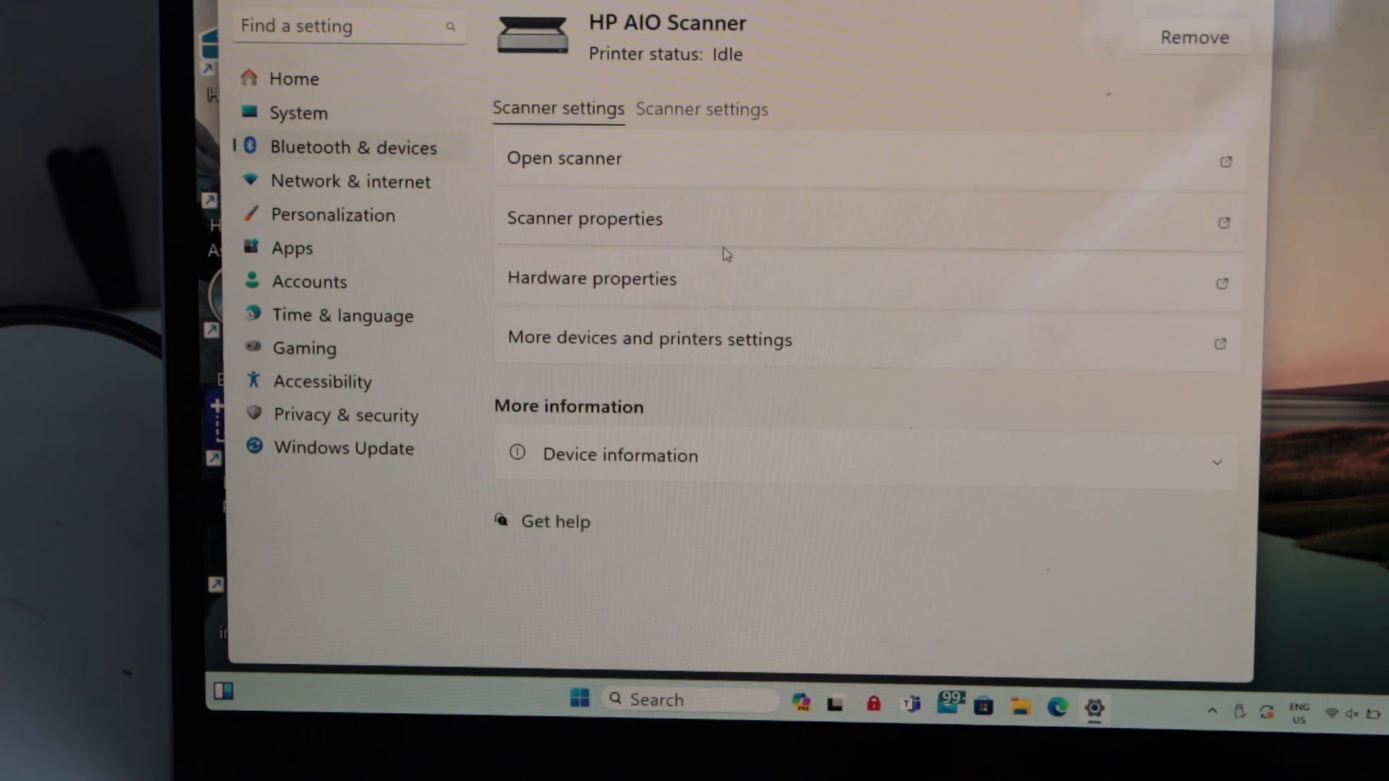
{"action": "left_click", "coordinate": [701, 109]}
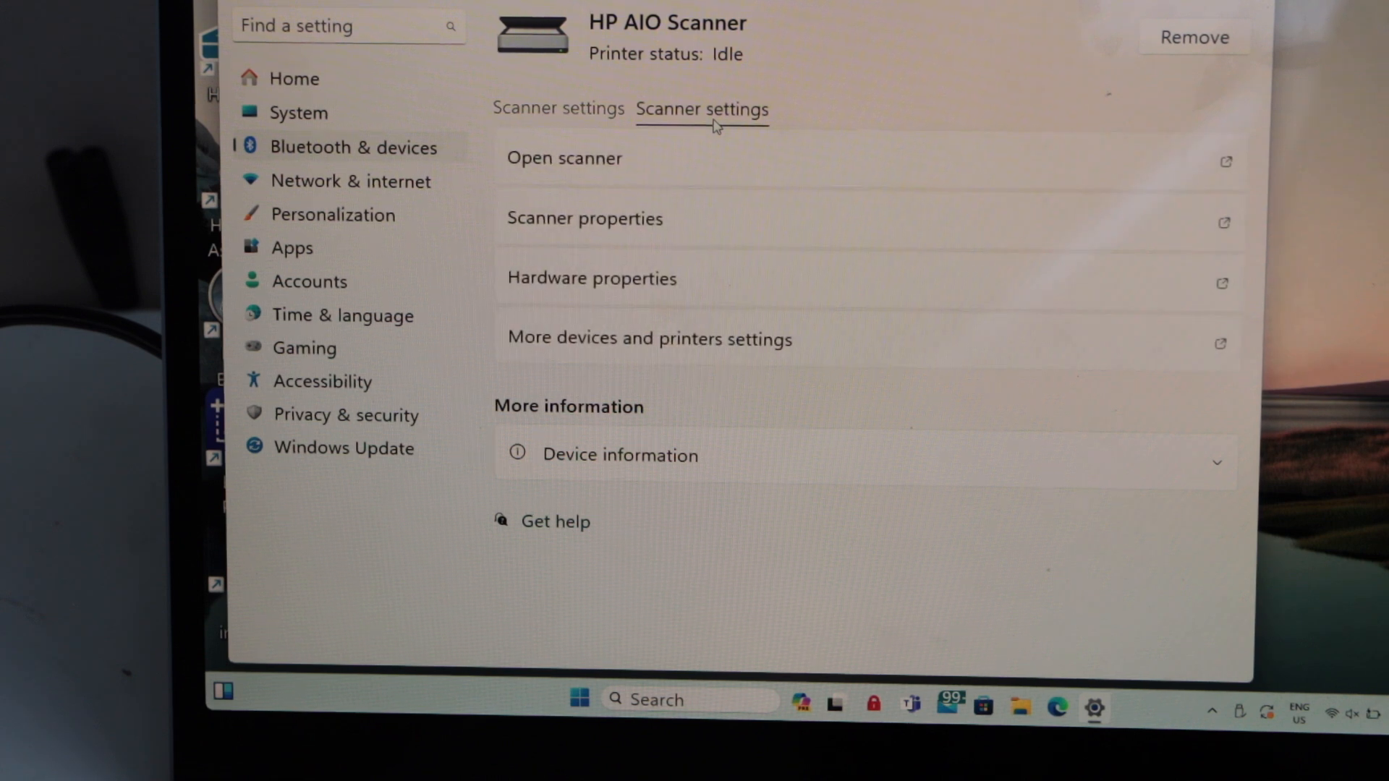
{"action": "mouse_move", "coordinate": [626, 171]}
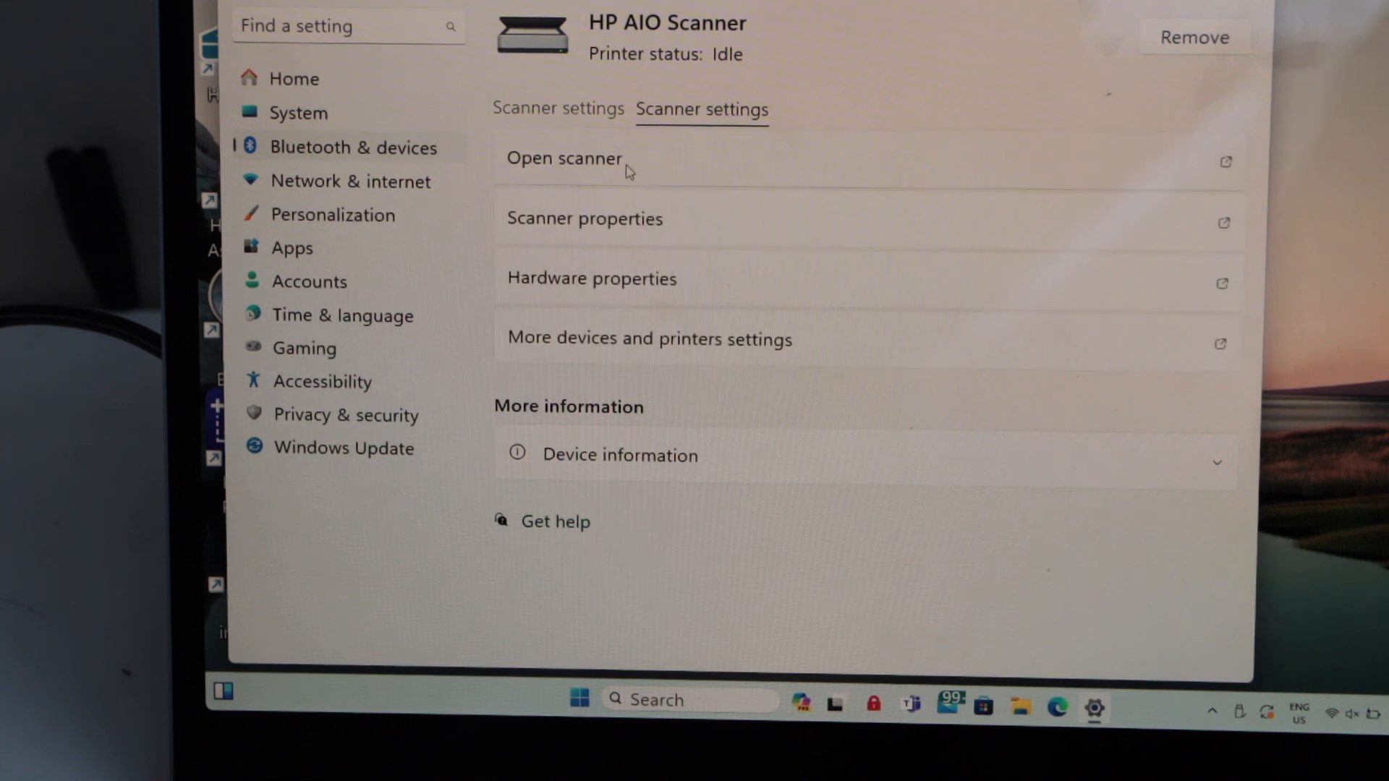
{"action": "left_click", "coordinate": [564, 158]}
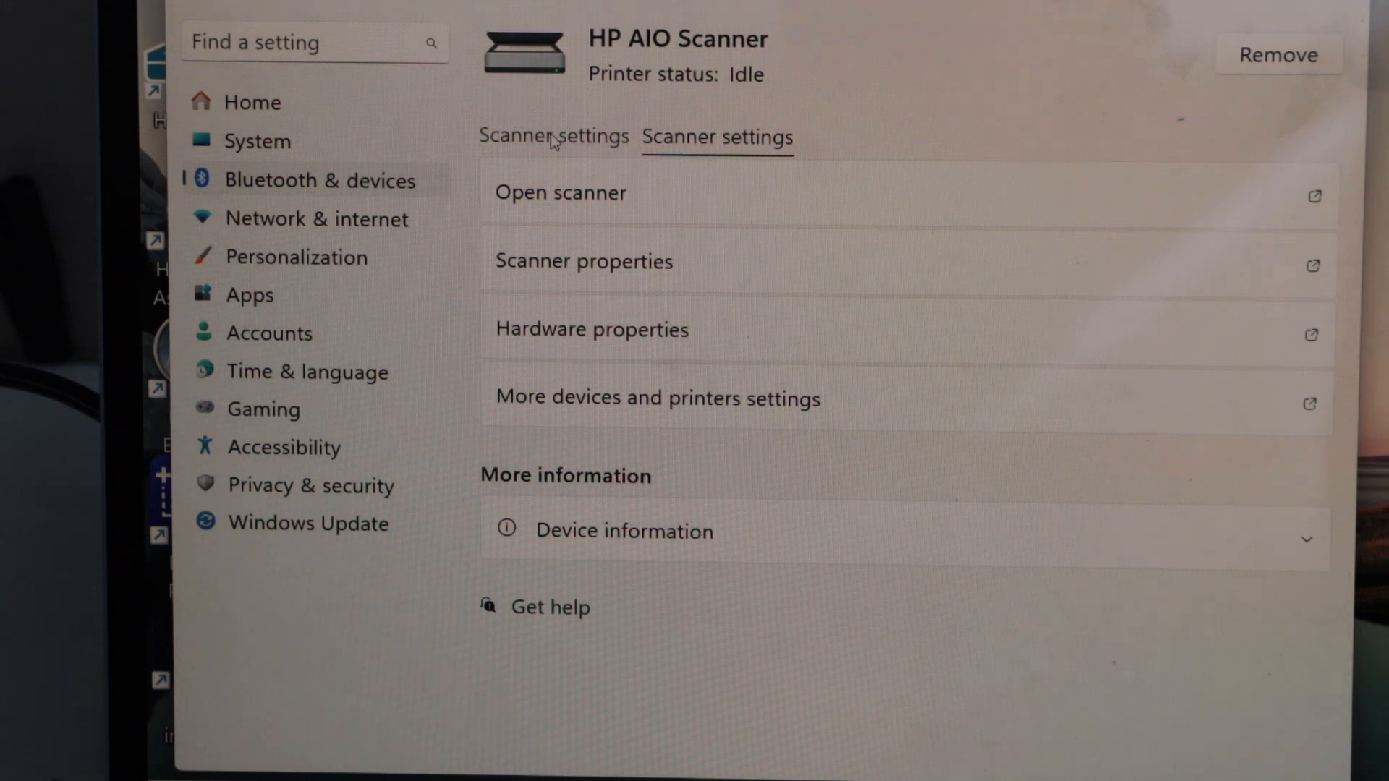
{"action": "left_click", "coordinate": [553, 137]}
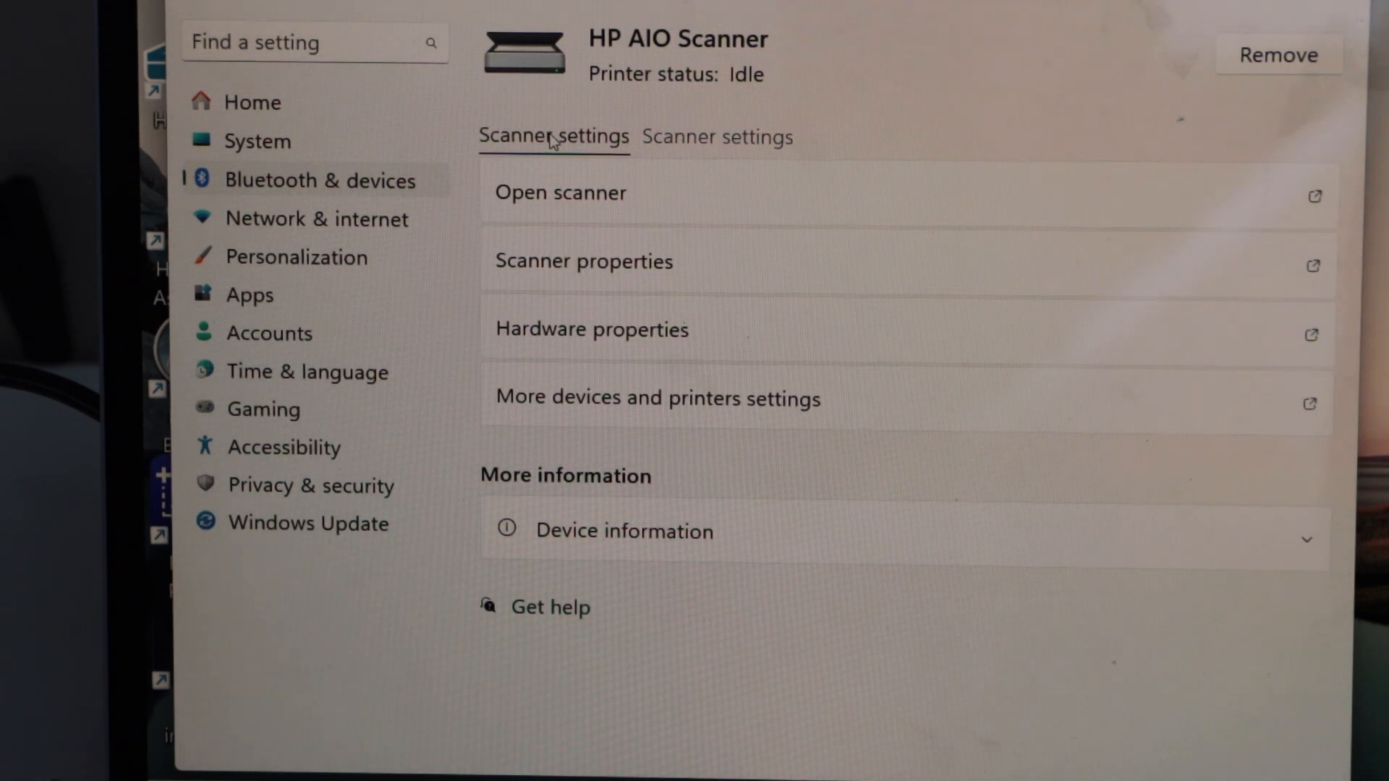